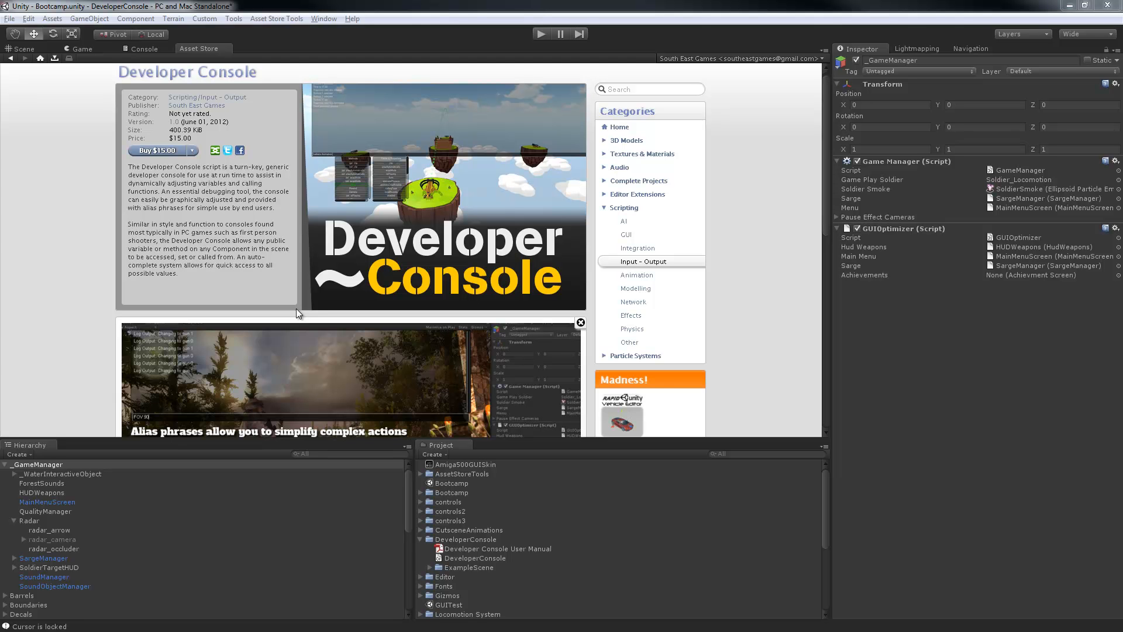
pyautogui.moveTo(256, 292)
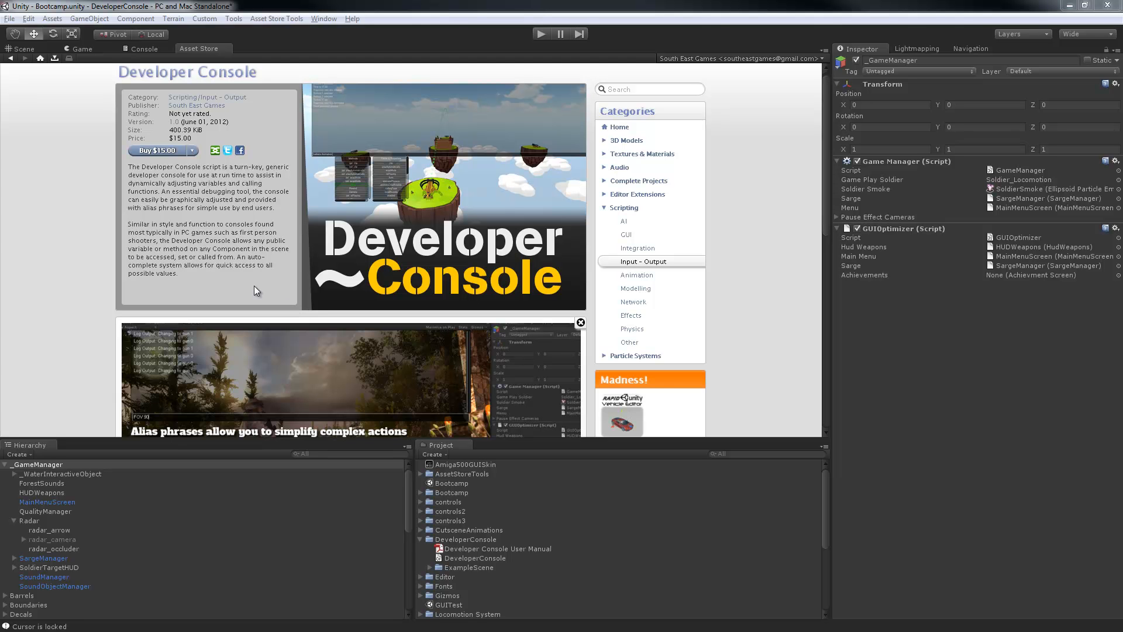
pyautogui.moveTo(256, 225)
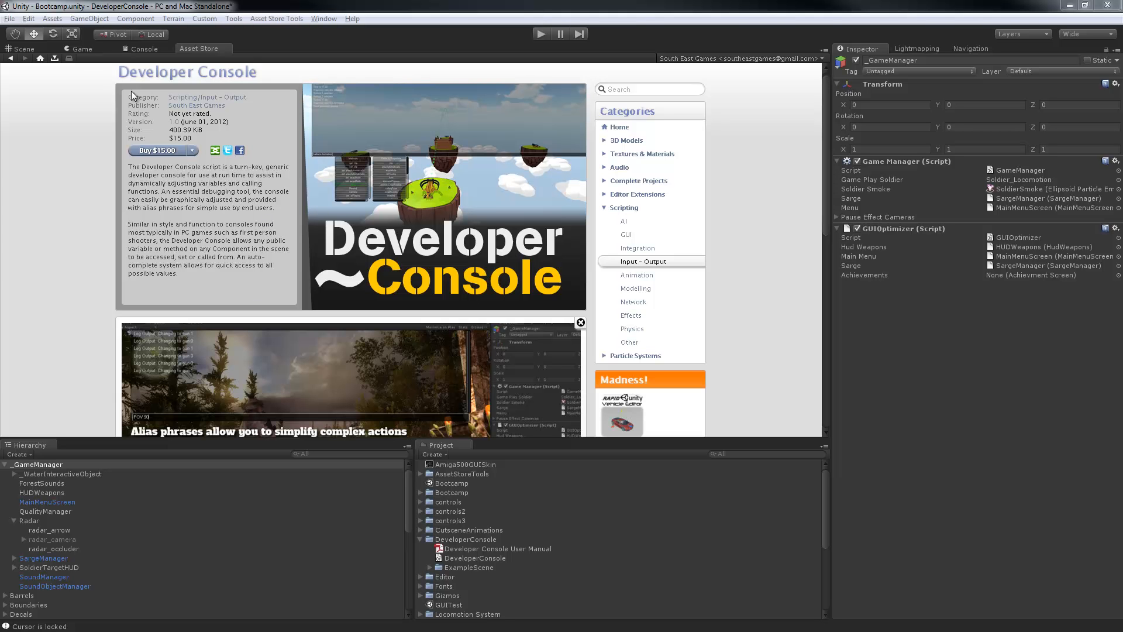
pyautogui.moveTo(84, 95)
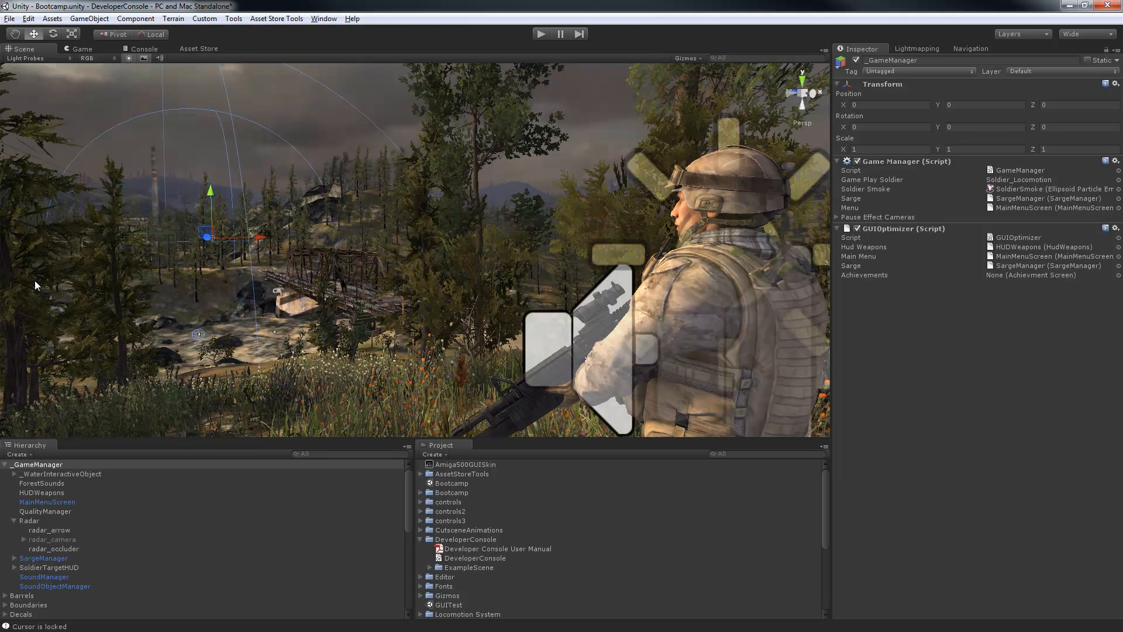
pyautogui.moveTo(500, 328)
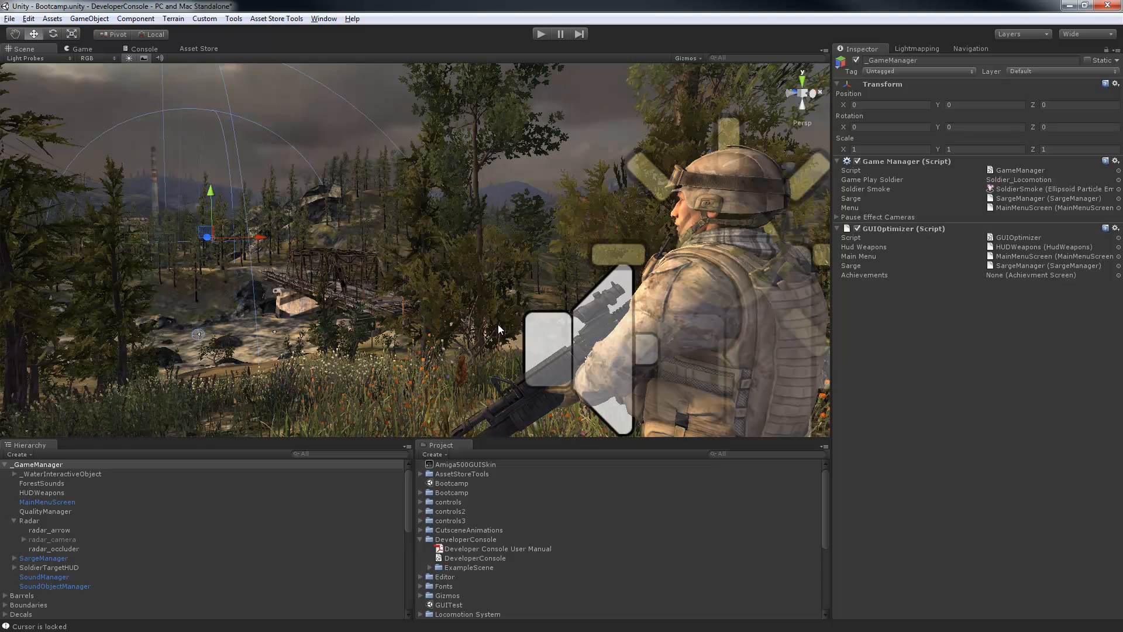
pyautogui.moveTo(528, 344)
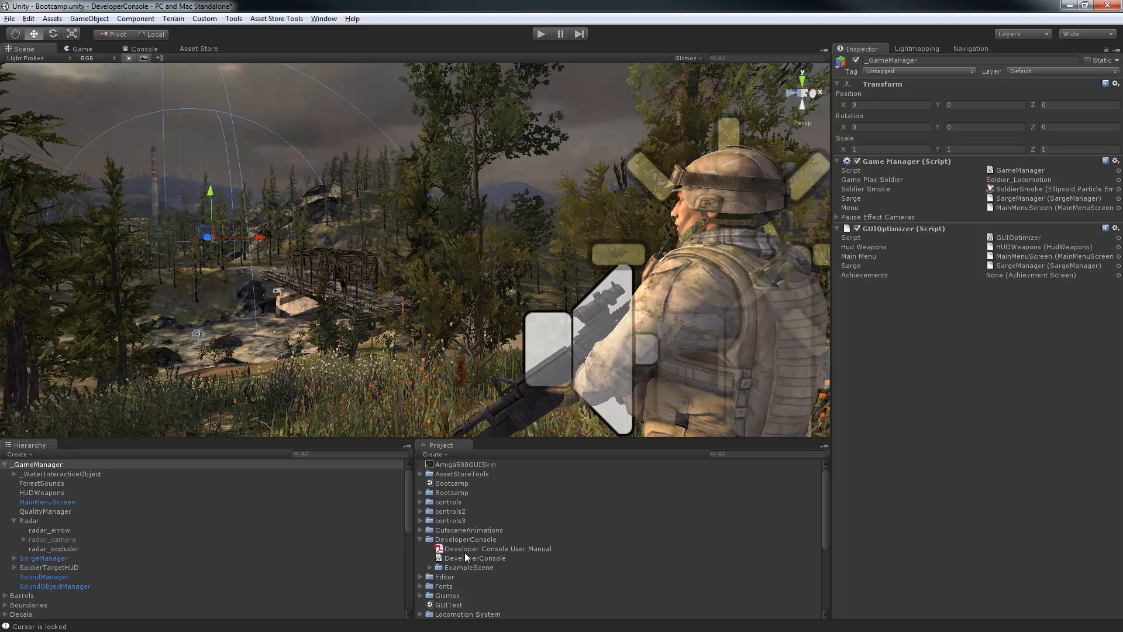
pyautogui.moveTo(455, 573)
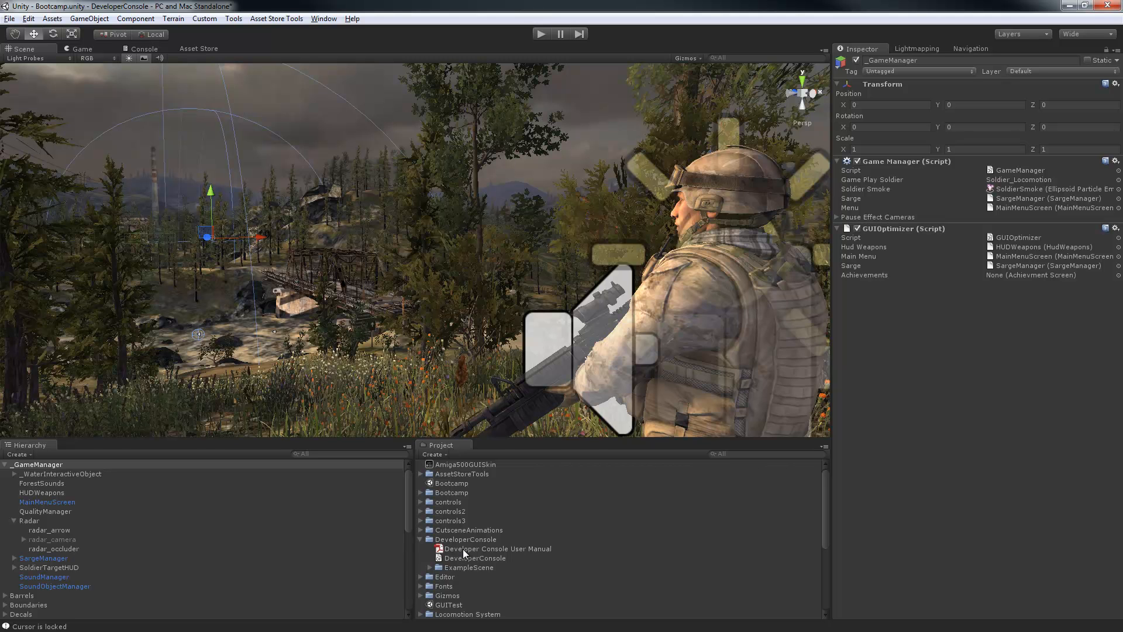
# - Attach the DeveloperConsole script to _GameManager and start the Bootcamp scene
pyautogui.doubleClick(497, 547)
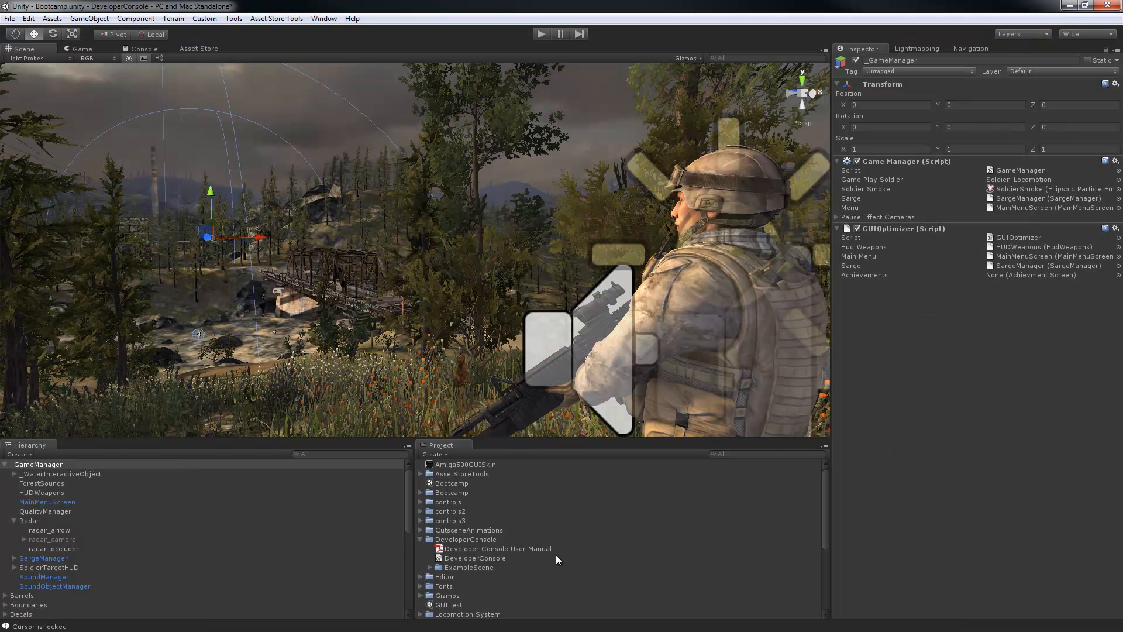
pyautogui.click(39, 465)
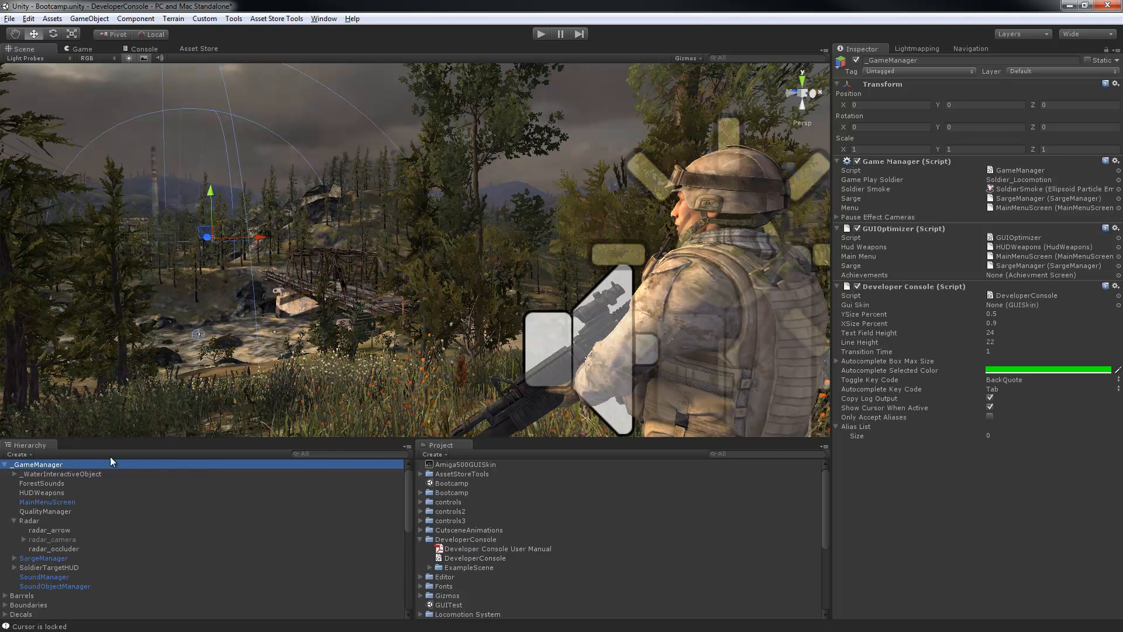
pyautogui.moveTo(204, 466)
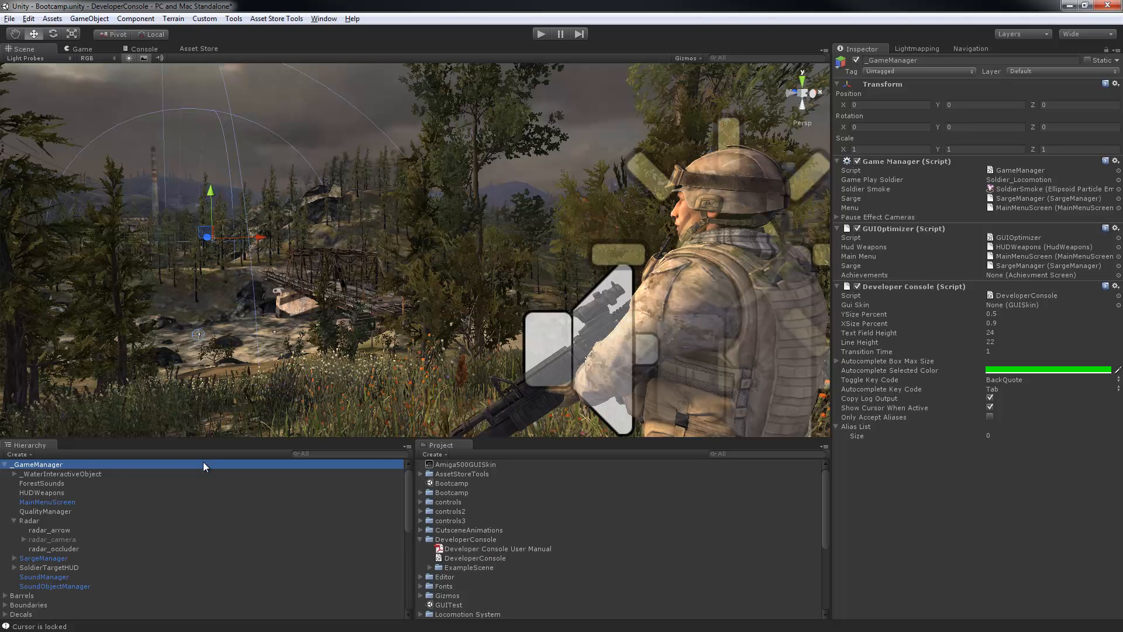
pyautogui.moveTo(1007, 452)
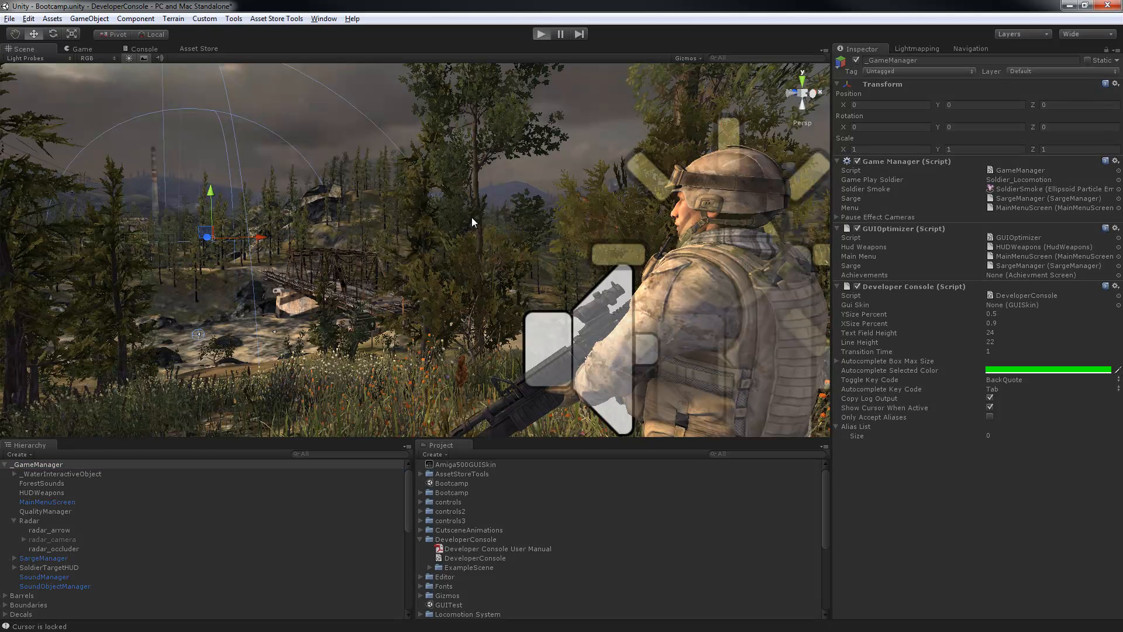
pyautogui.moveTo(451, 241)
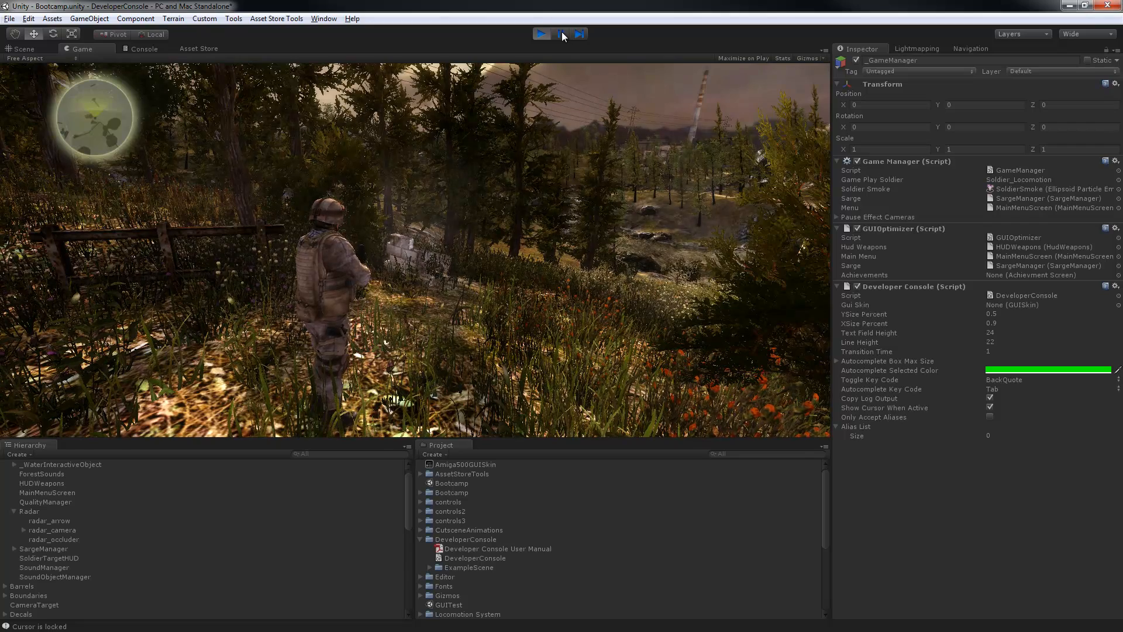
pyautogui.press('`')
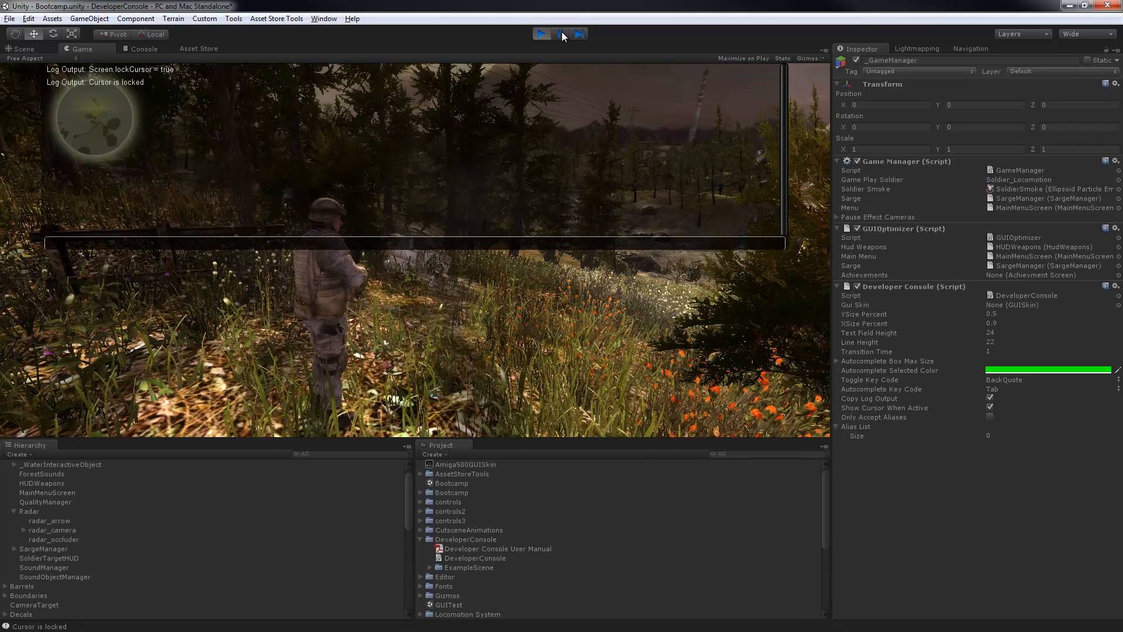
pyautogui.write('Soldier')
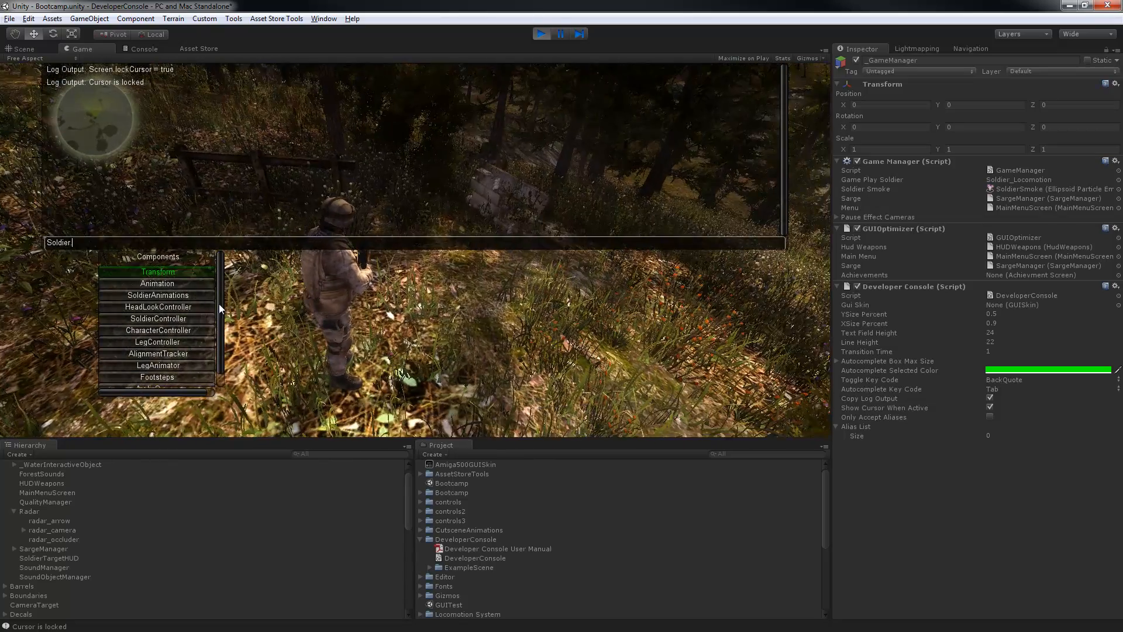
pyautogui.write('.A')
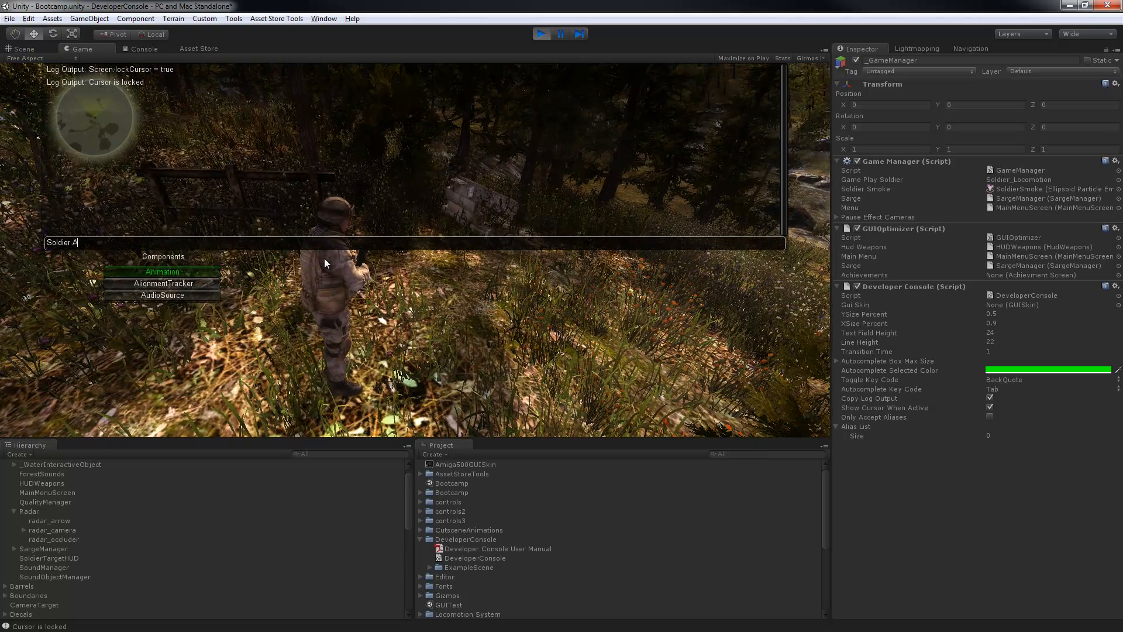
pyautogui.write('n')
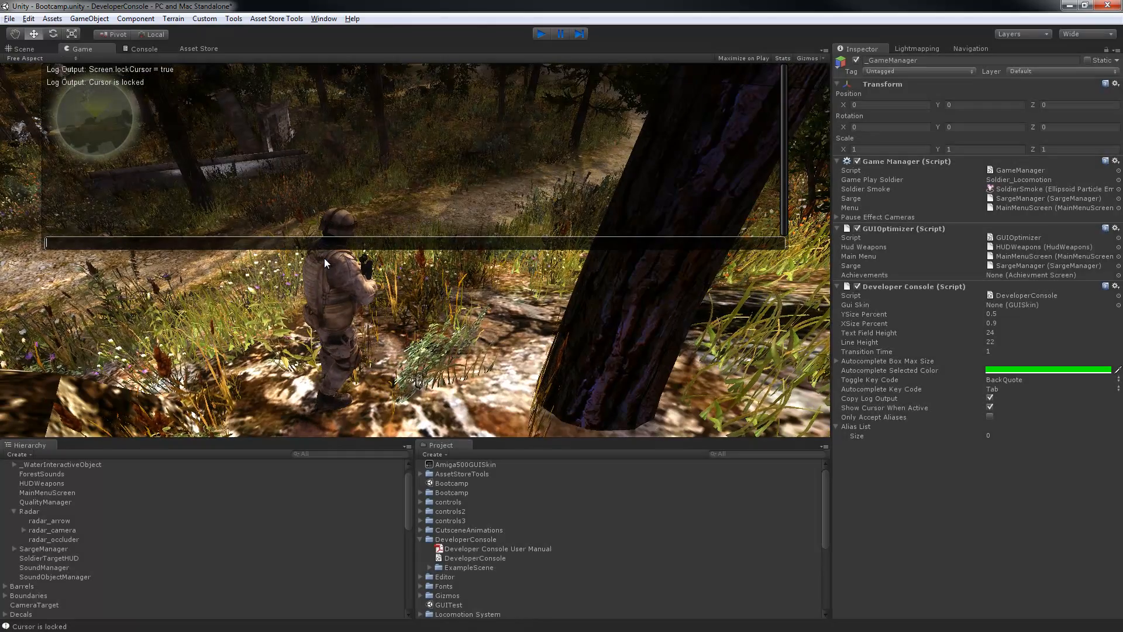
pyautogui.click(23, 48)
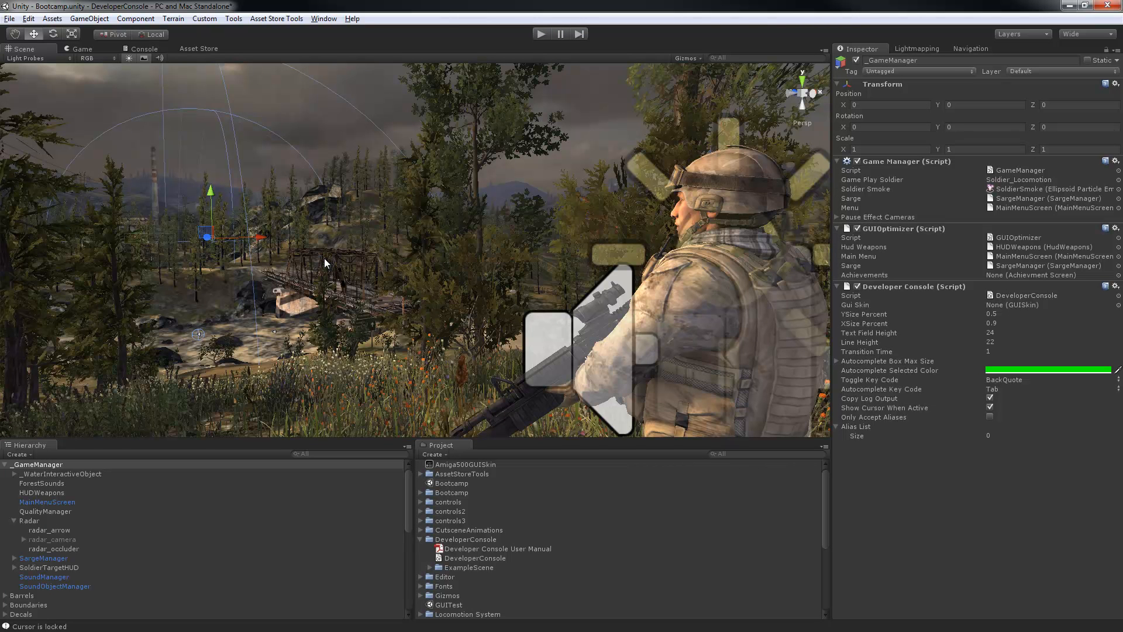
pyautogui.moveTo(752, 399)
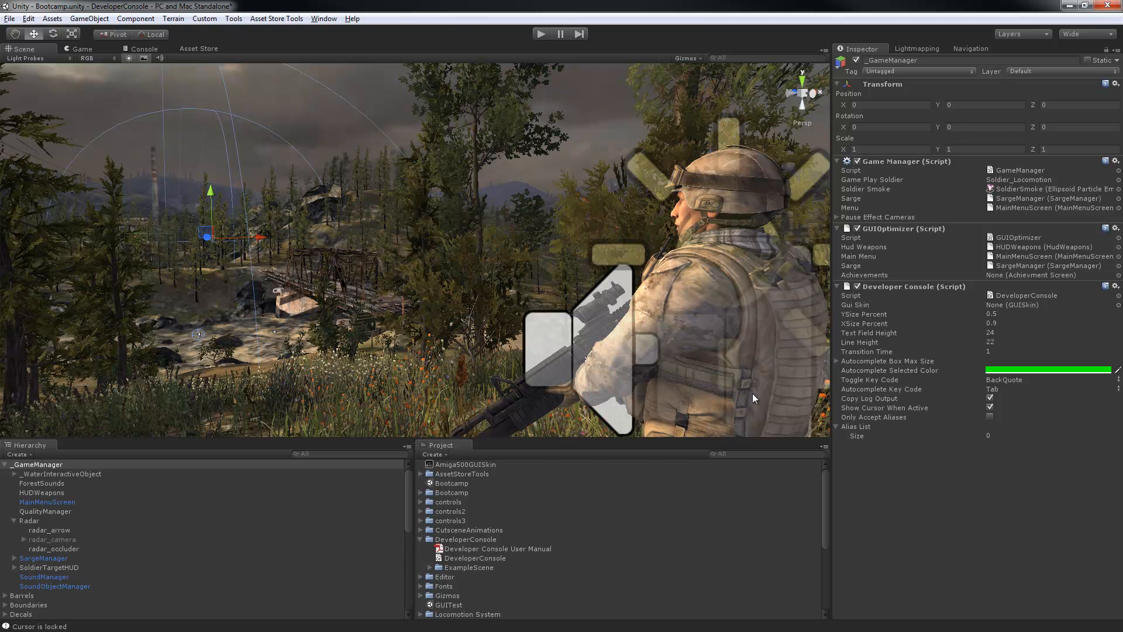
pyautogui.moveTo(995, 465)
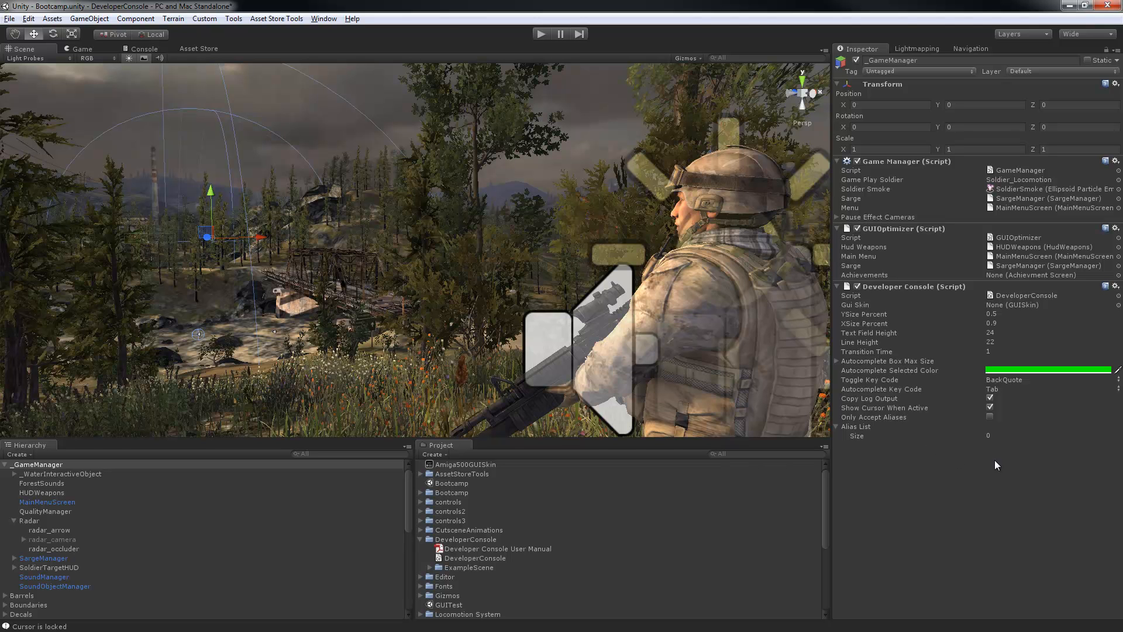
# - Set the Alias List size to 1
pyautogui.click(992, 436)
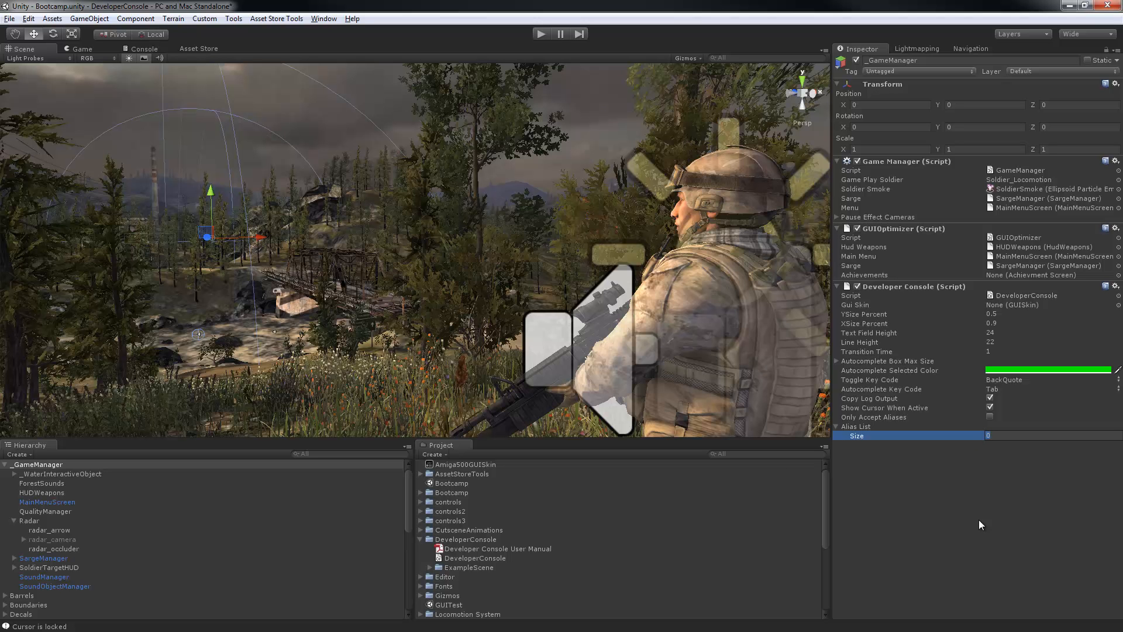
pyautogui.write('1')
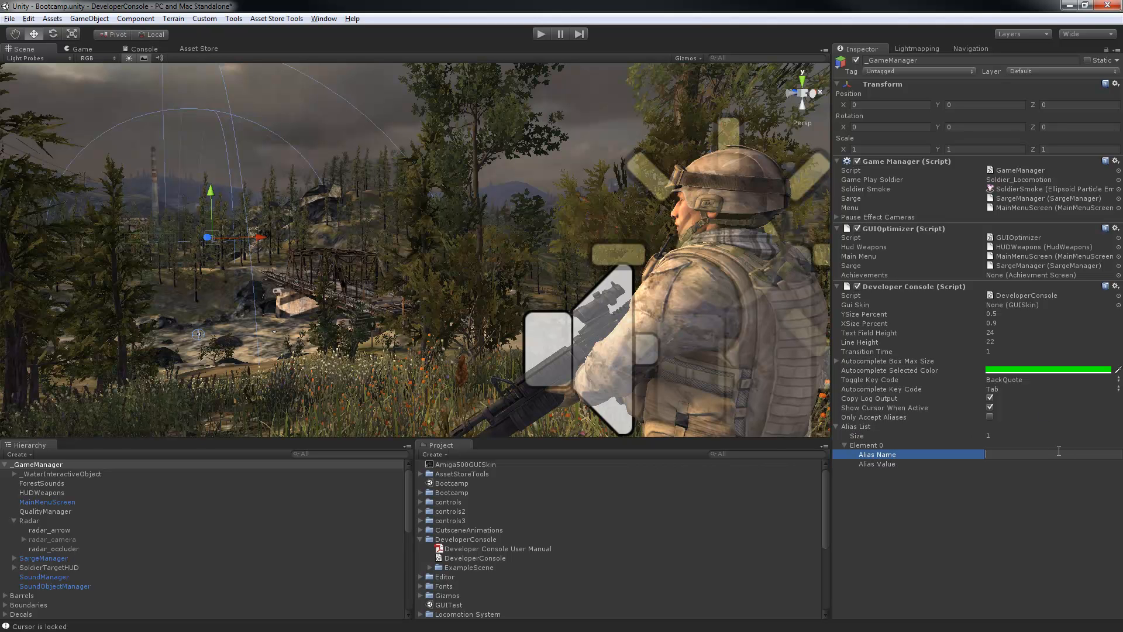
# - Name Element 0 'CameraBlur' with value _GameManager.GameManager.CameraBlur
pyautogui.write('CameraBlur')
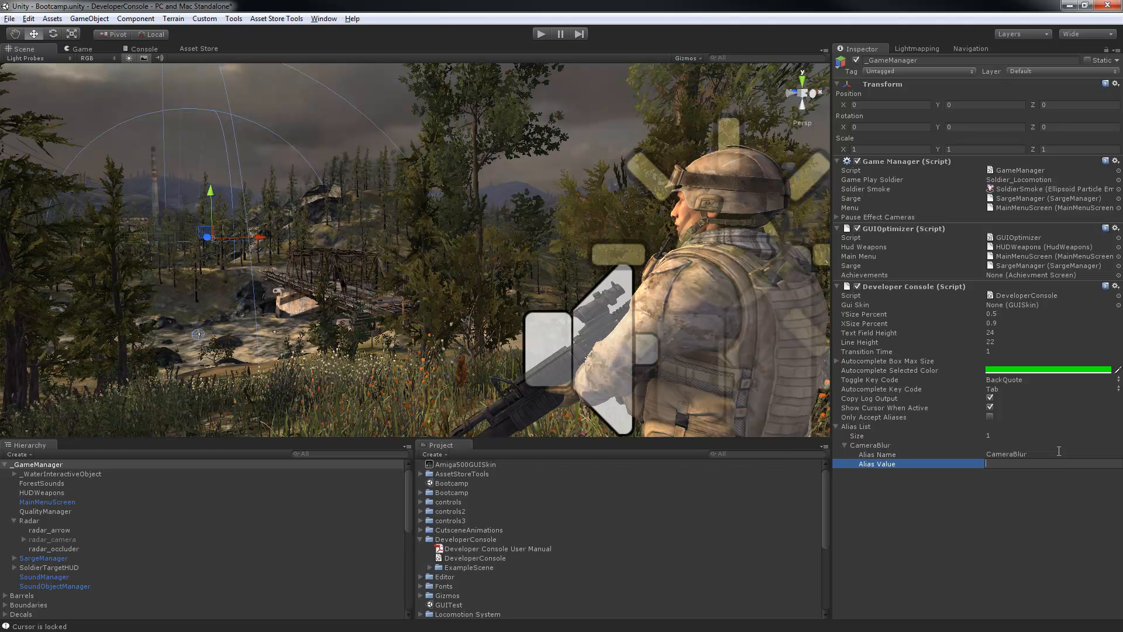
pyautogui.write('~Ga')
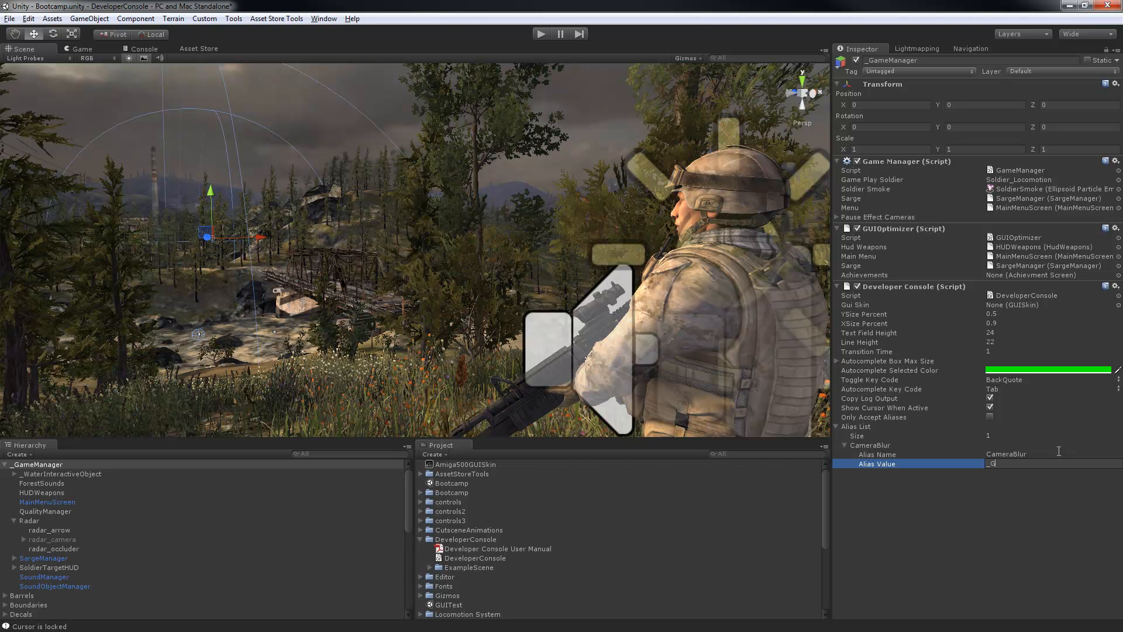
pyautogui.write('_GameManager')
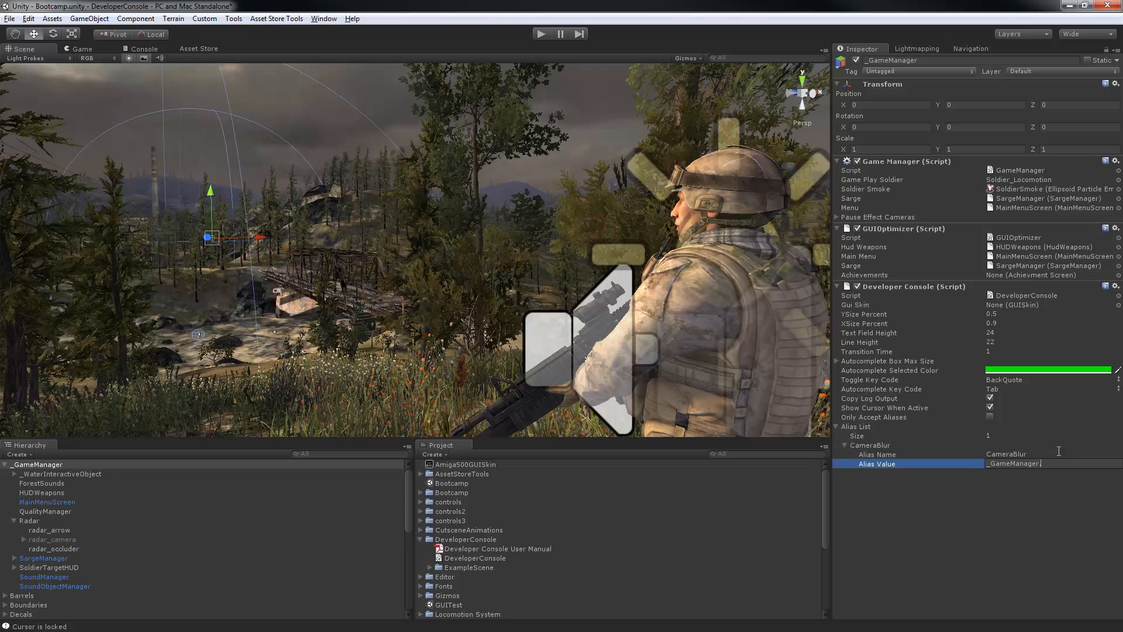
pyautogui.write('.GameManager.CameraB')
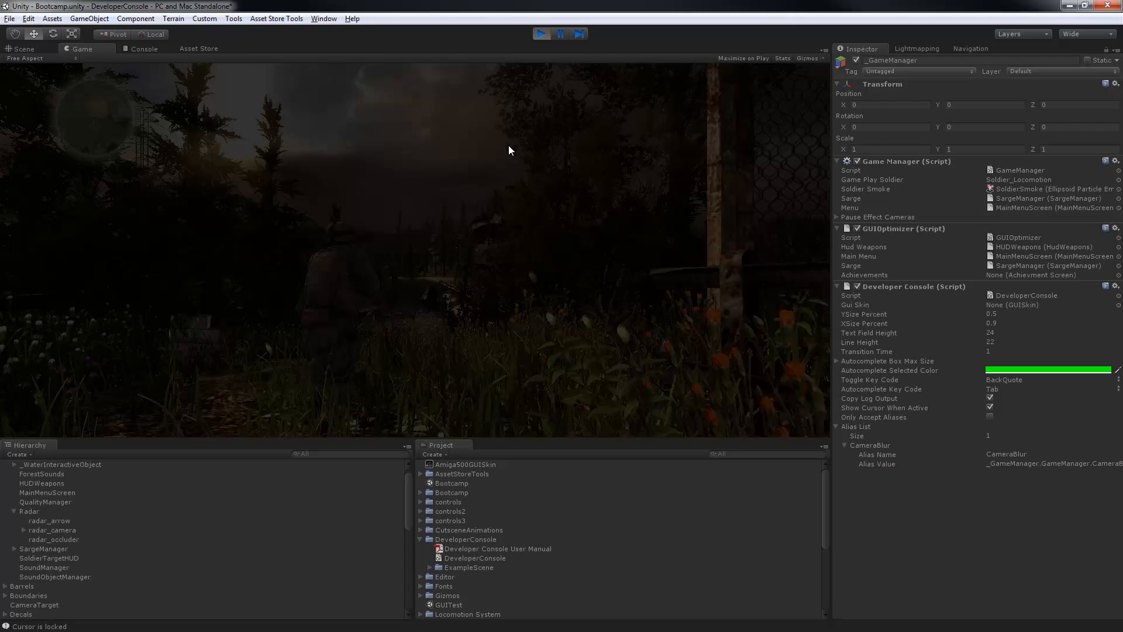
# - Enter 'CameraBlur 0' in the in-game developer console to run the alias
pyautogui.write('Camel')
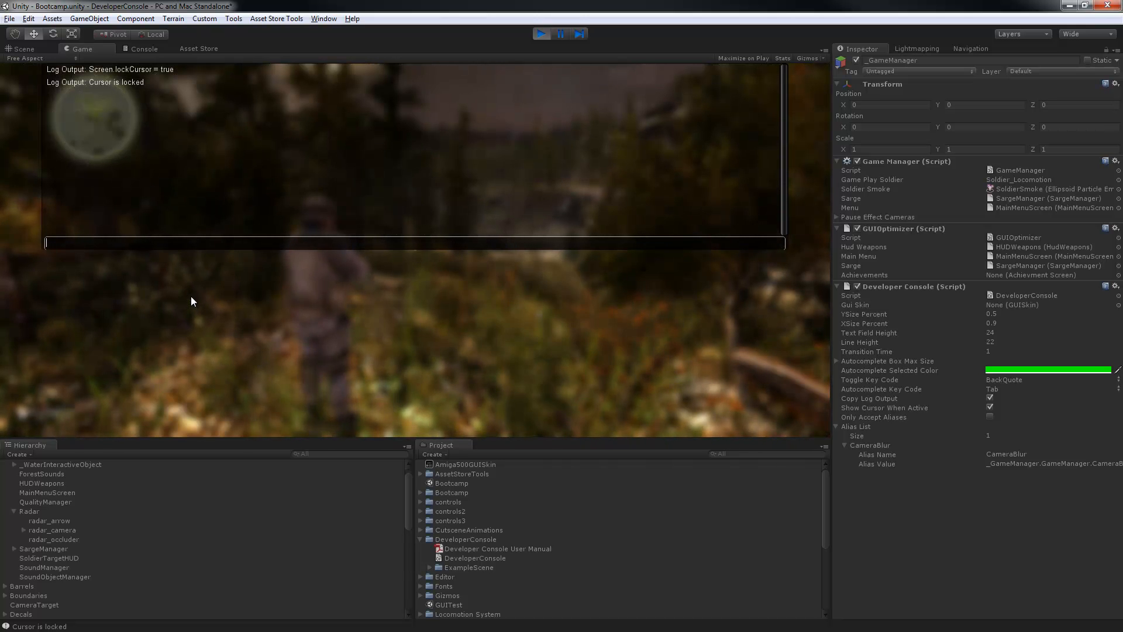
pyautogui.write('CameraBlur 0')
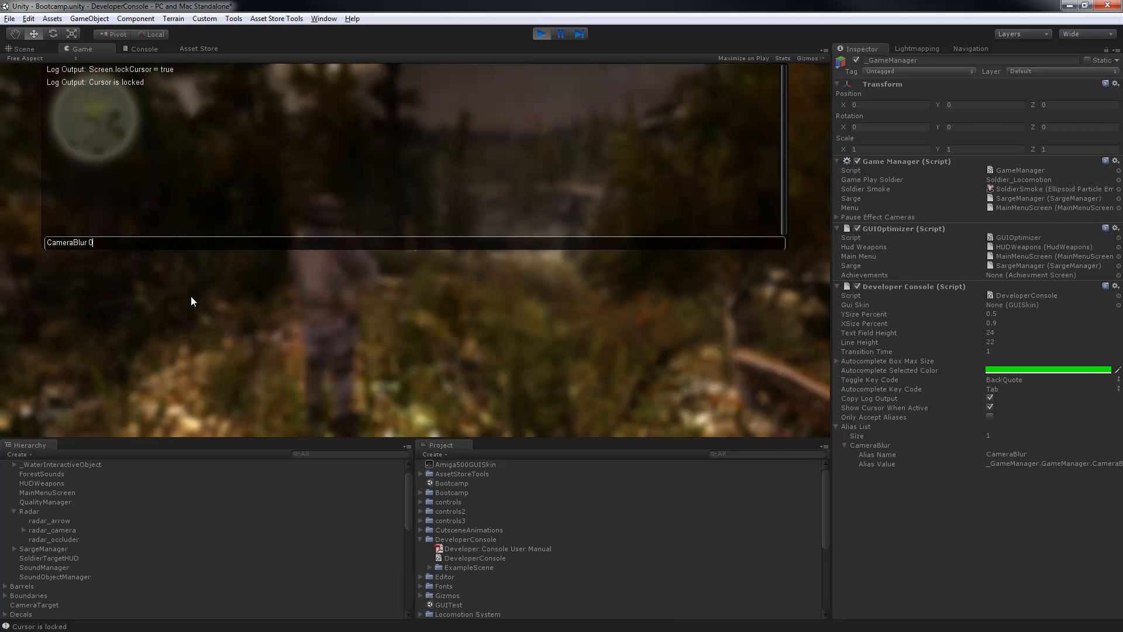